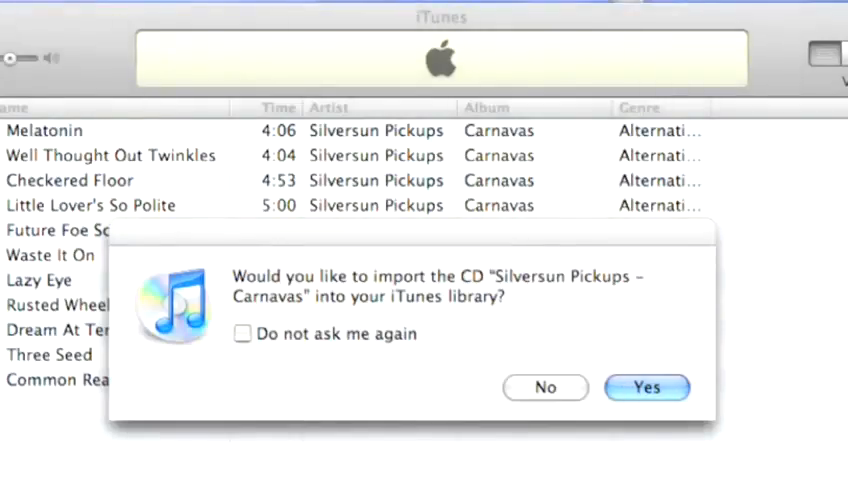
Decline importing the Silversun Pickups 'Carnavas' CD into the library.
left_click(646, 387)
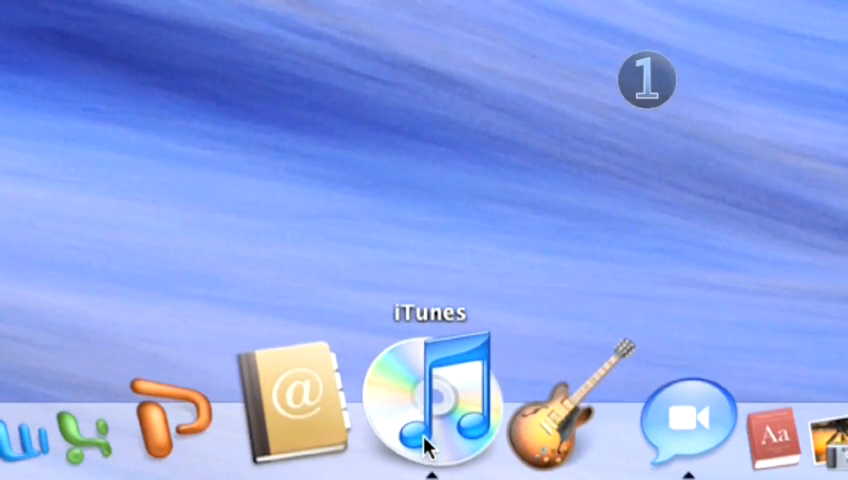
Highlight 'See a Face' by Ervin Stellar in the iTunes song list.
left_click(434, 398)
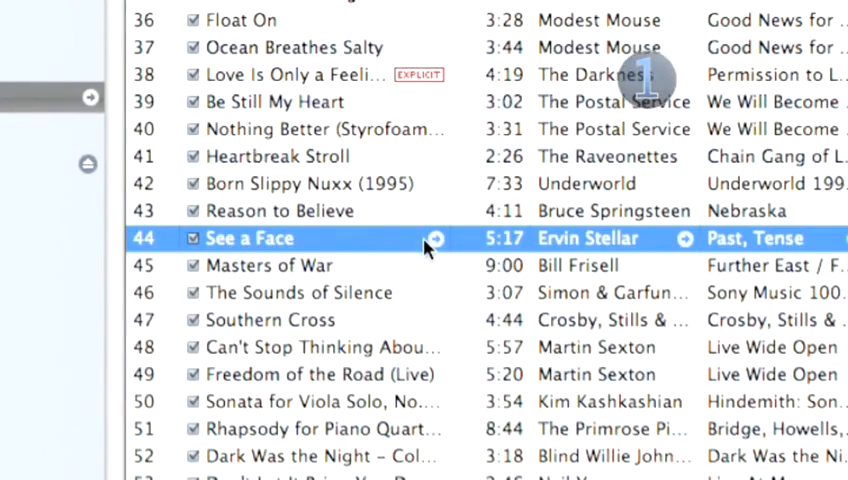